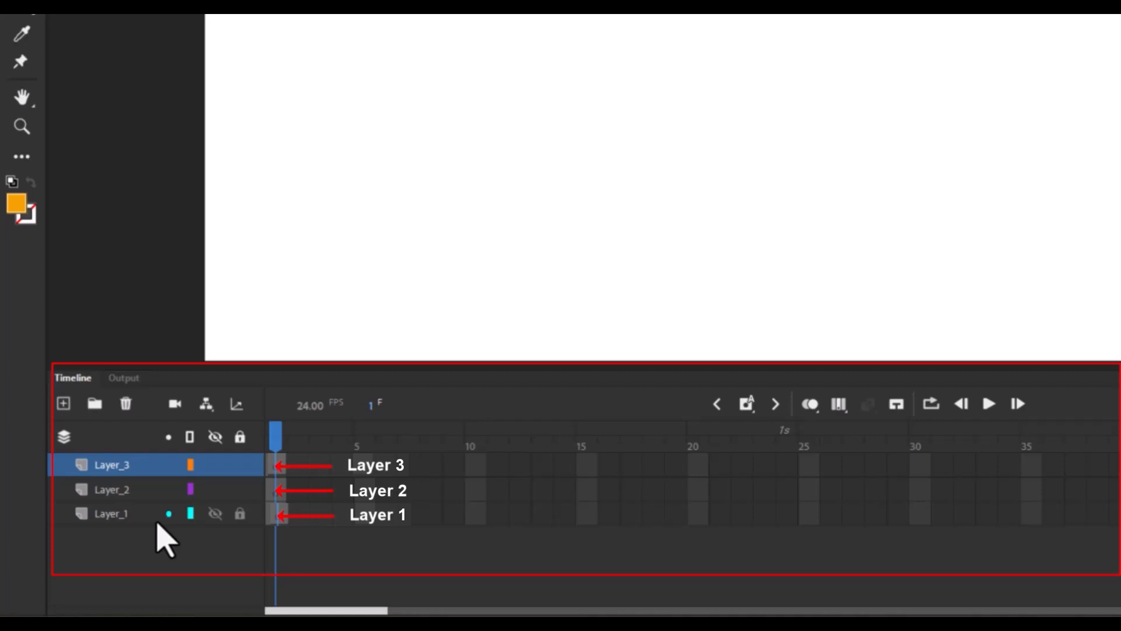
{"action": "mouse_move", "coordinate": [128, 469]}
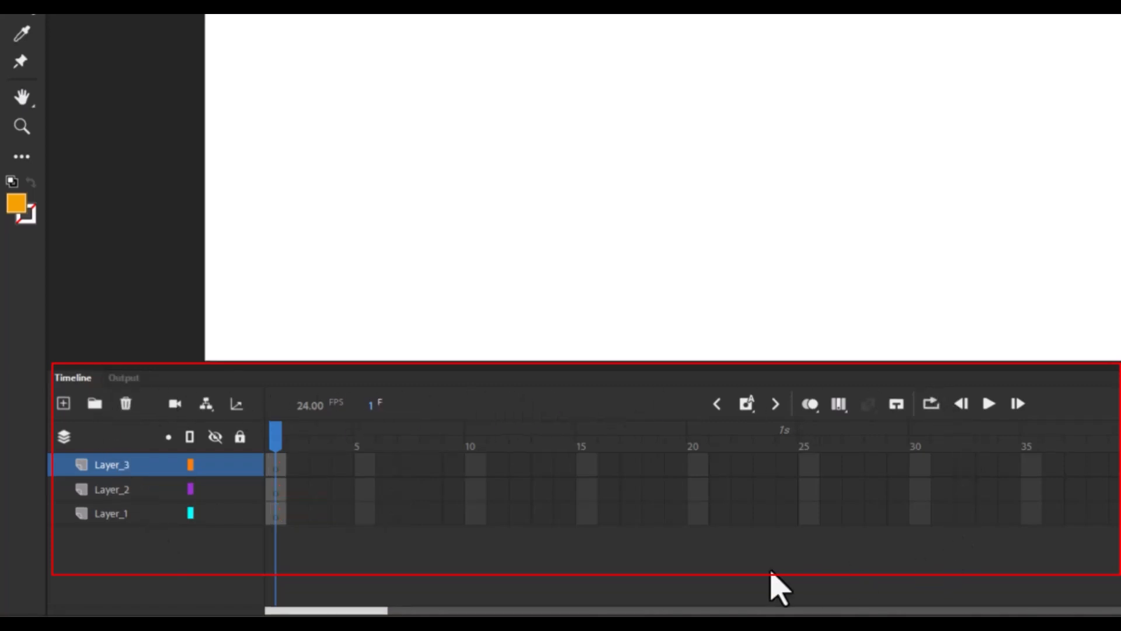
{"action": "mouse_move", "coordinate": [78, 561]}
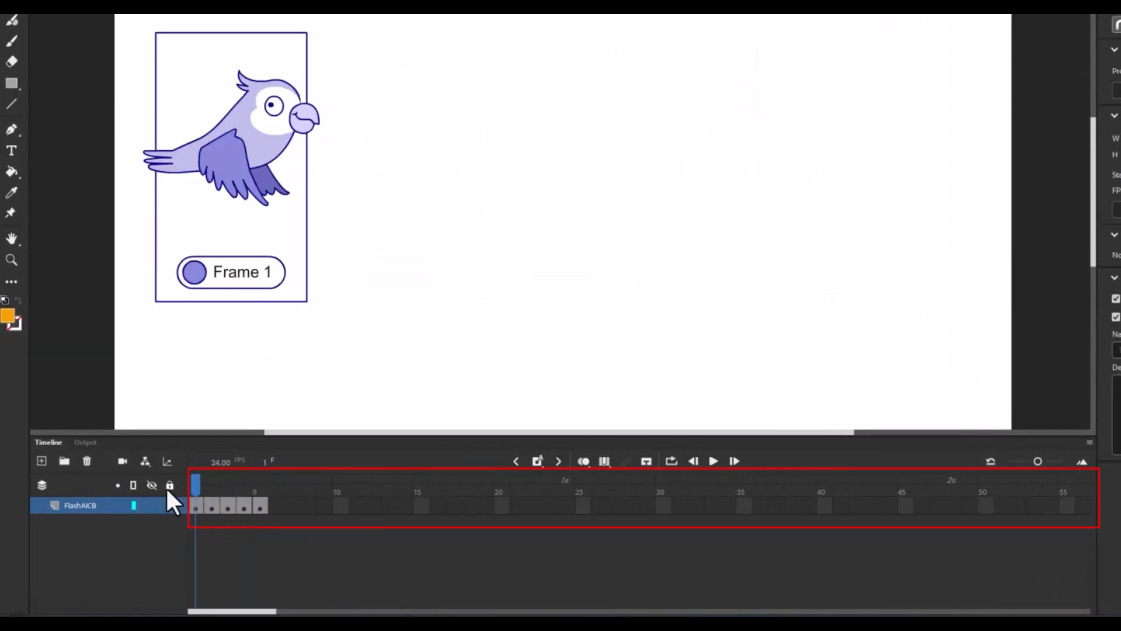
{"action": "mouse_move", "coordinate": [308, 533]}
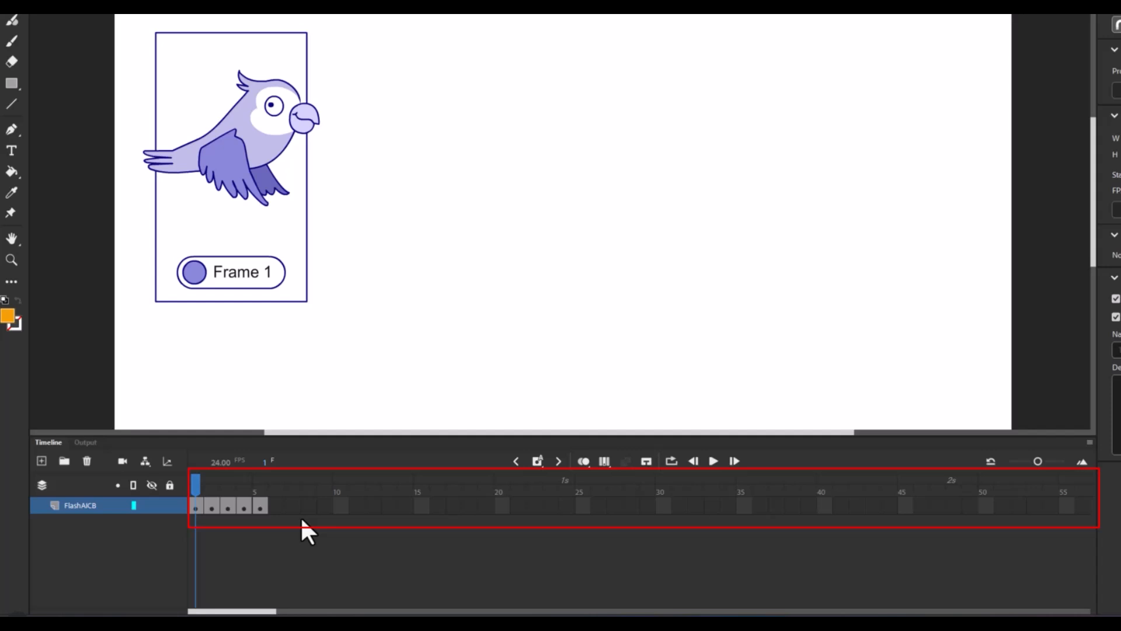
{"action": "mouse_move", "coordinate": [438, 518]}
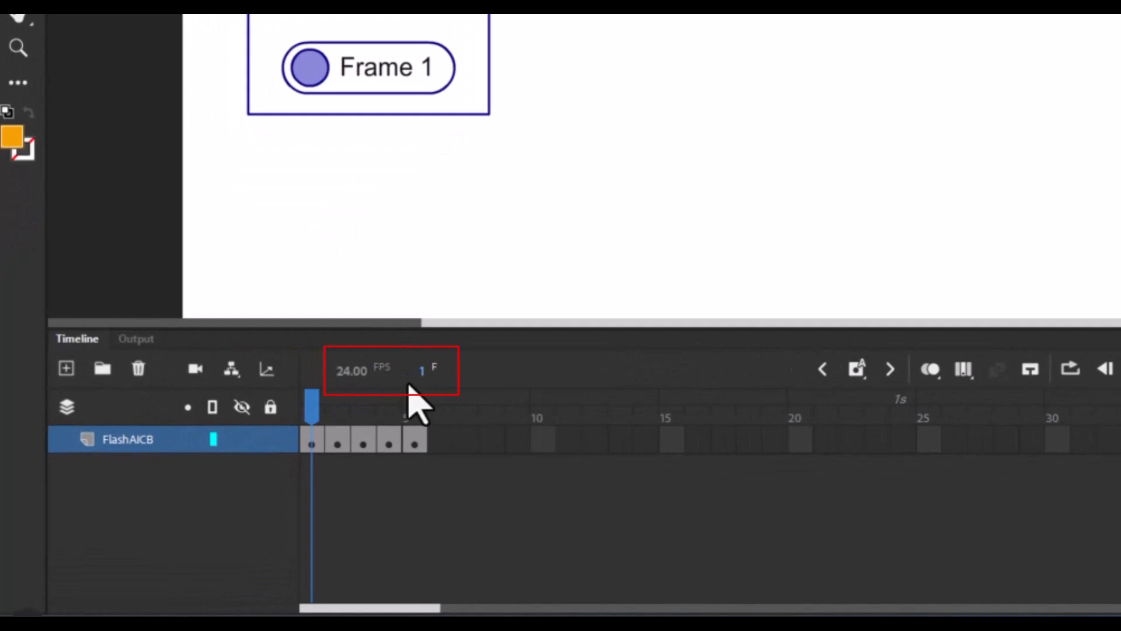
{"action": "mouse_move", "coordinate": [429, 401]}
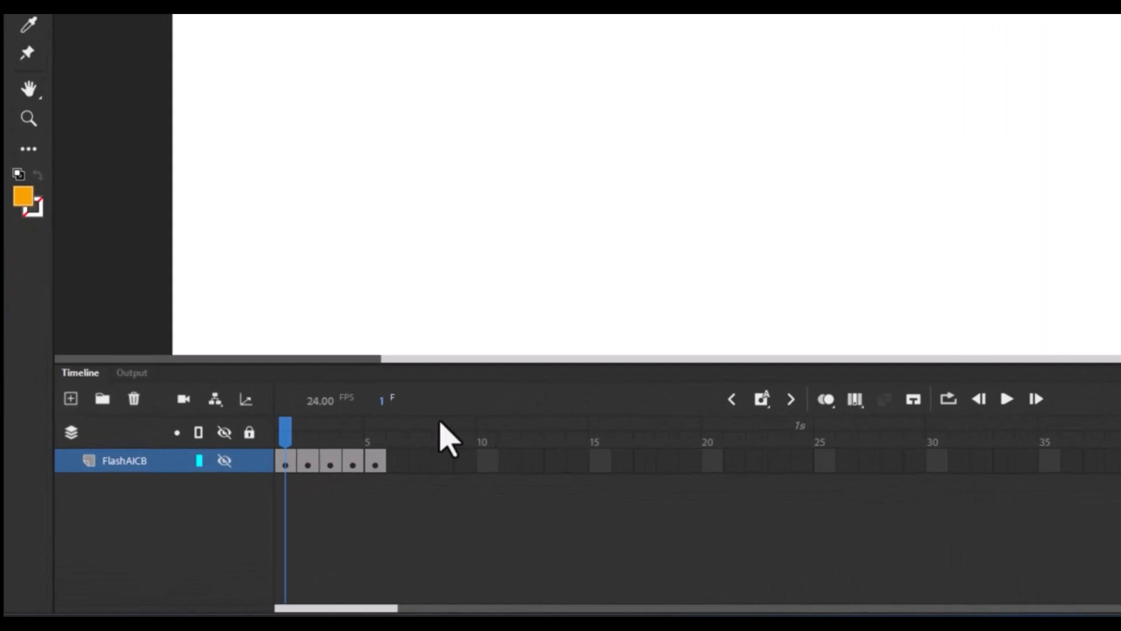
Hide the FlashAICB layer to empty the stage
{"action": "left_click", "coordinate": [321, 401]}
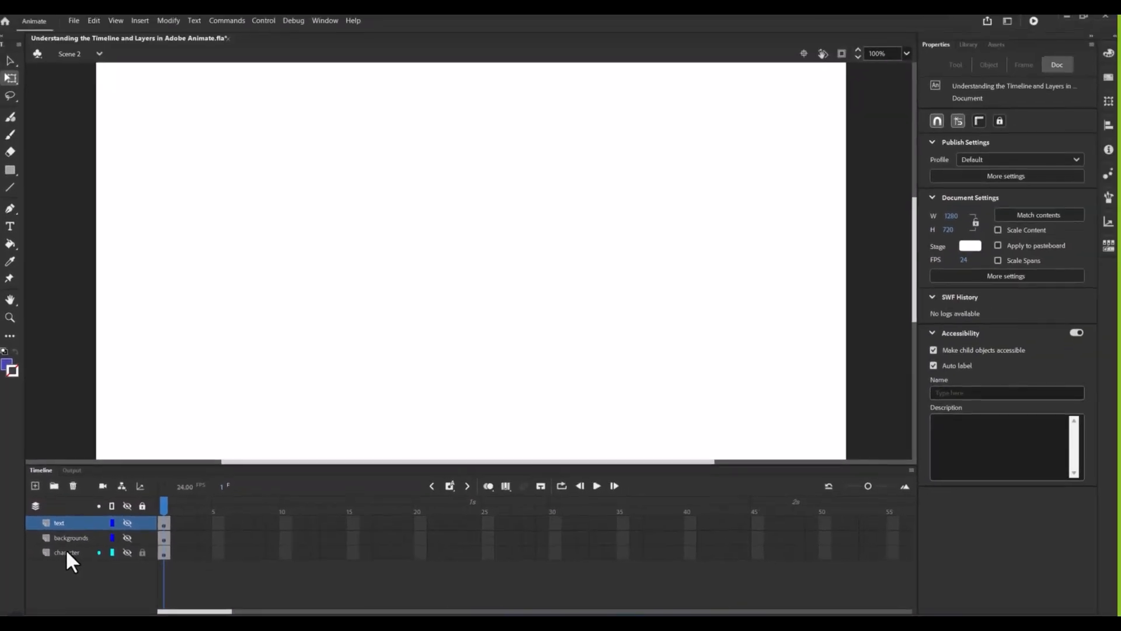
Unhide the character, backgrounds and text layers in Scene 2
{"action": "left_click", "coordinate": [66, 552]}
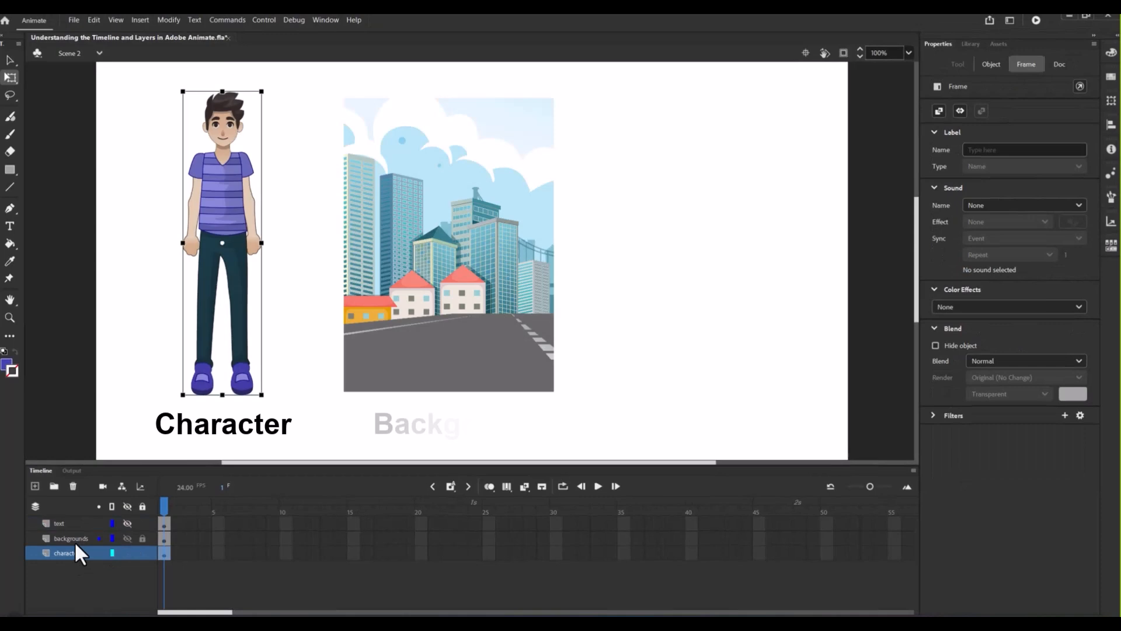
{"action": "left_click", "coordinate": [71, 538]}
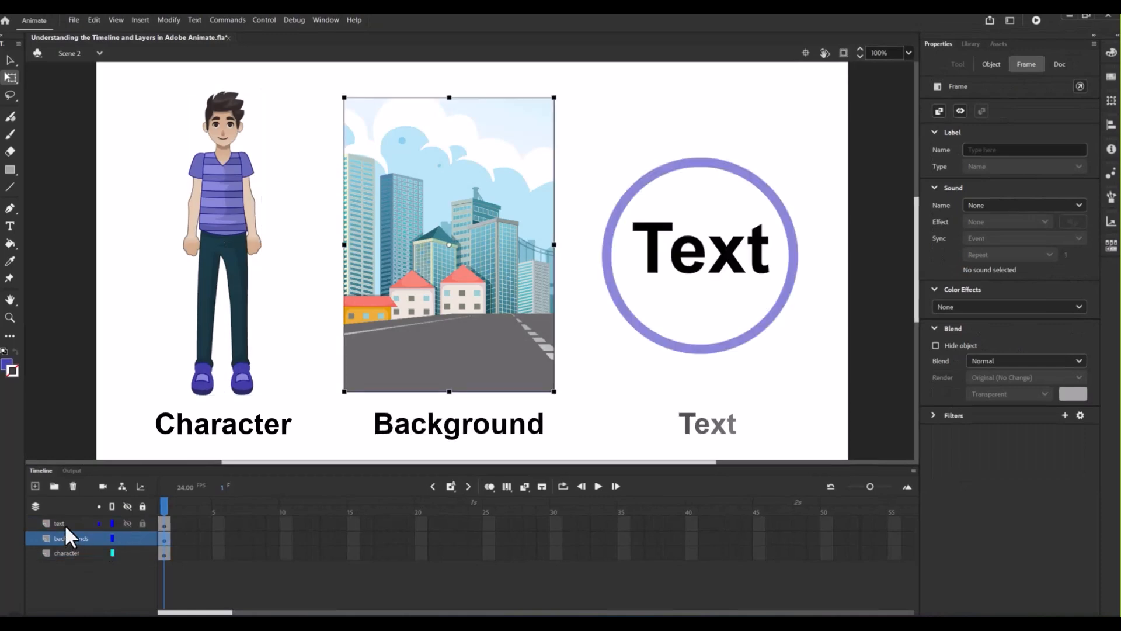
{"action": "left_click", "coordinate": [60, 523]}
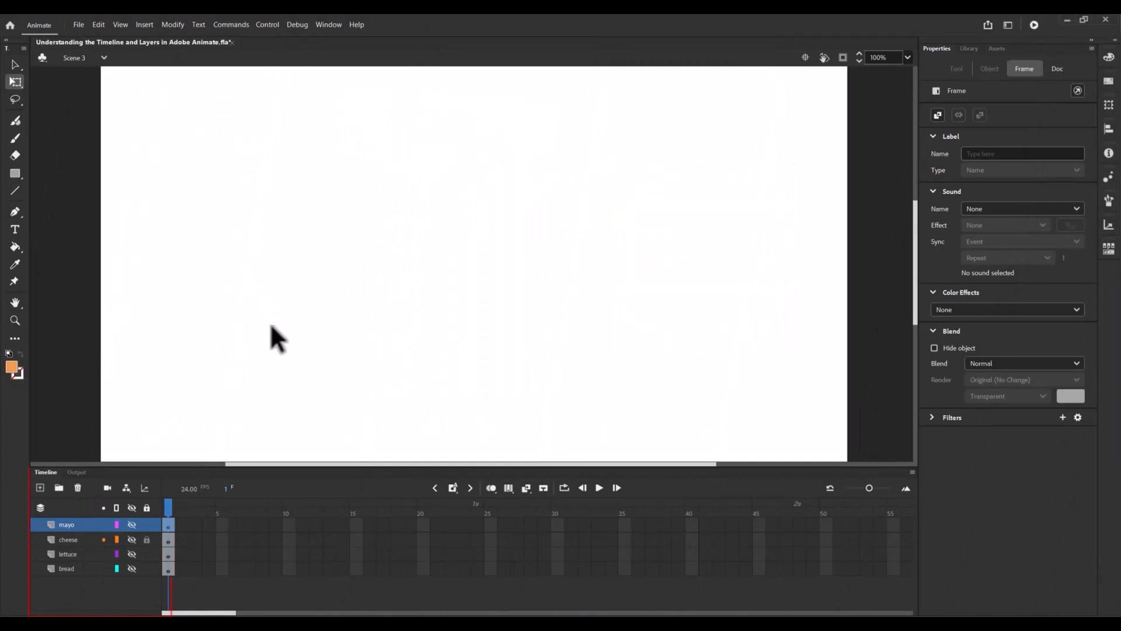
Unhide the bread, lettuce, cheese and mayo layers to stack the sandwich
{"action": "left_click", "coordinate": [131, 568]}
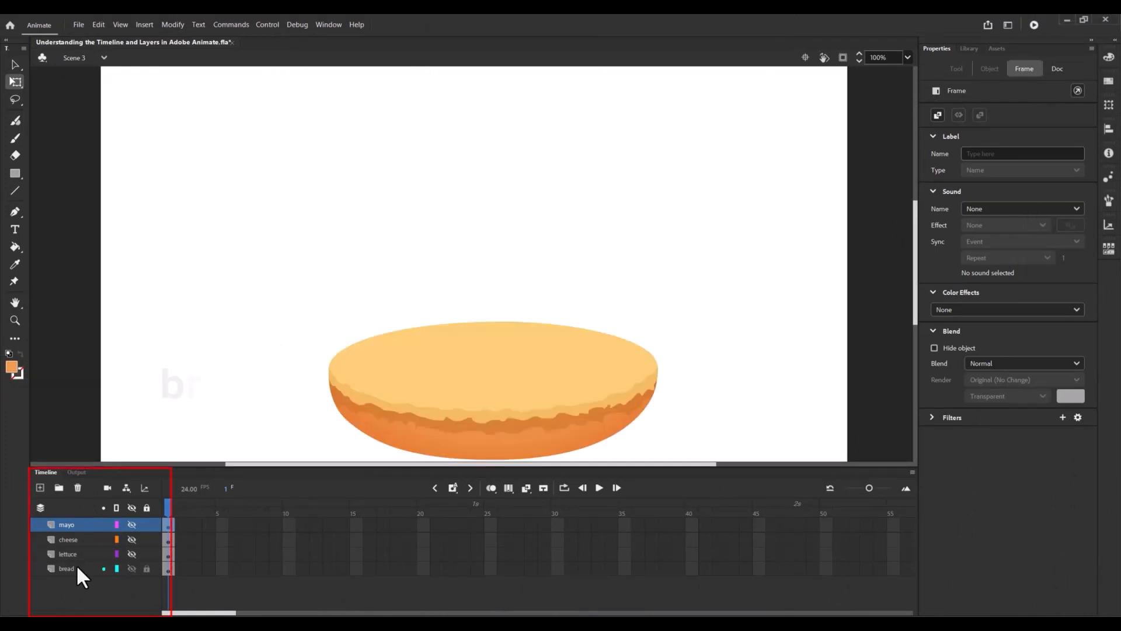
{"action": "left_click", "coordinate": [67, 553]}
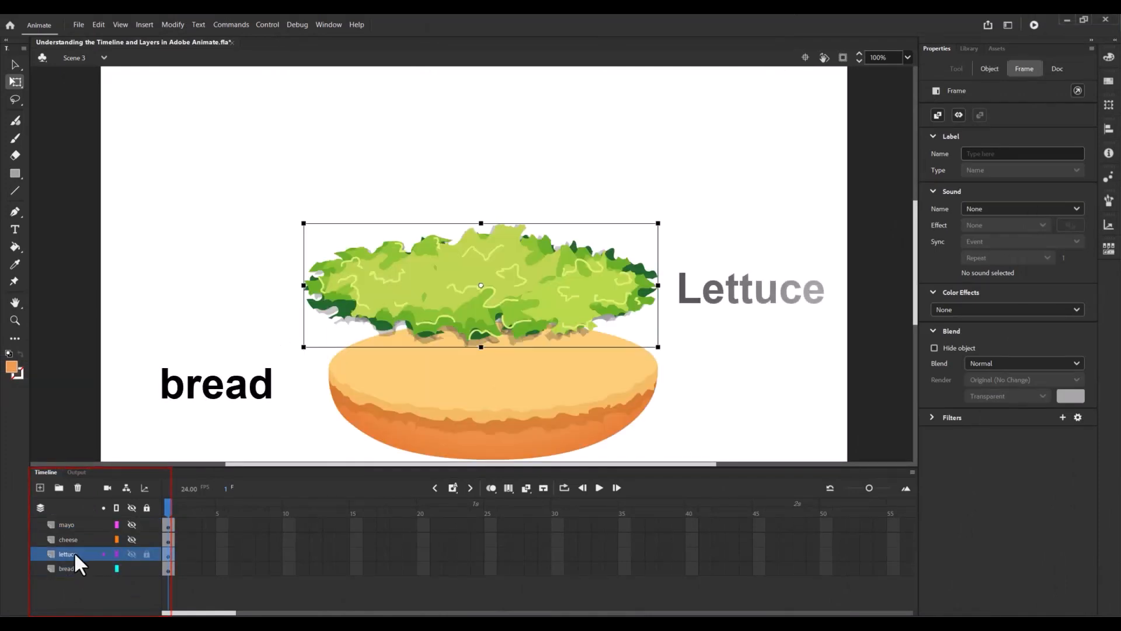
{"action": "left_click", "coordinate": [67, 524]}
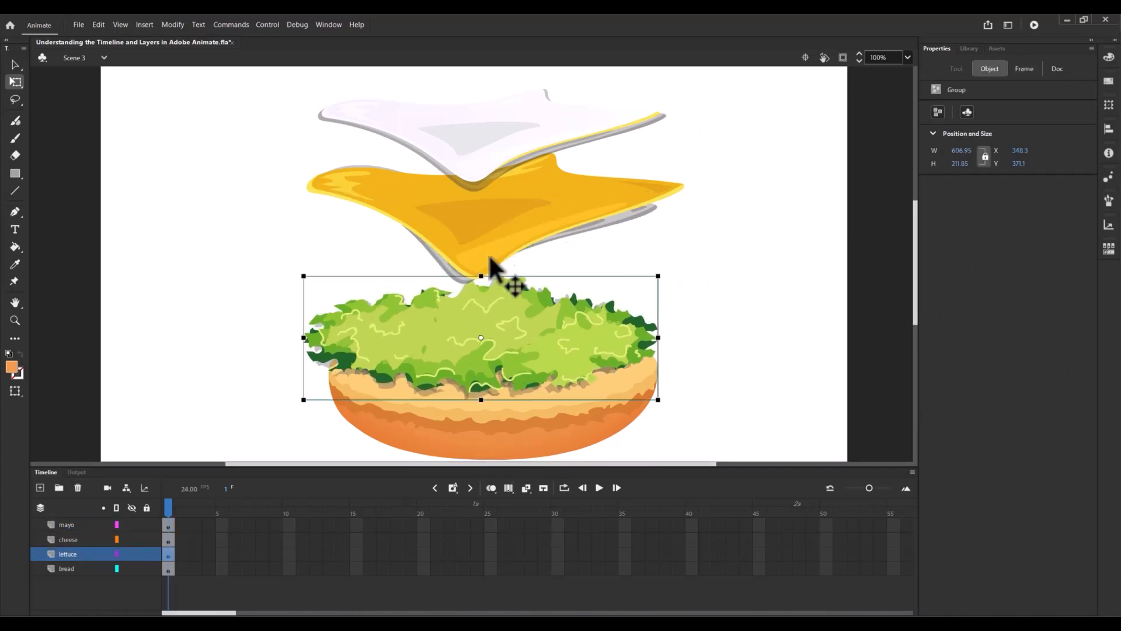
{"action": "left_click", "coordinate": [66, 524]}
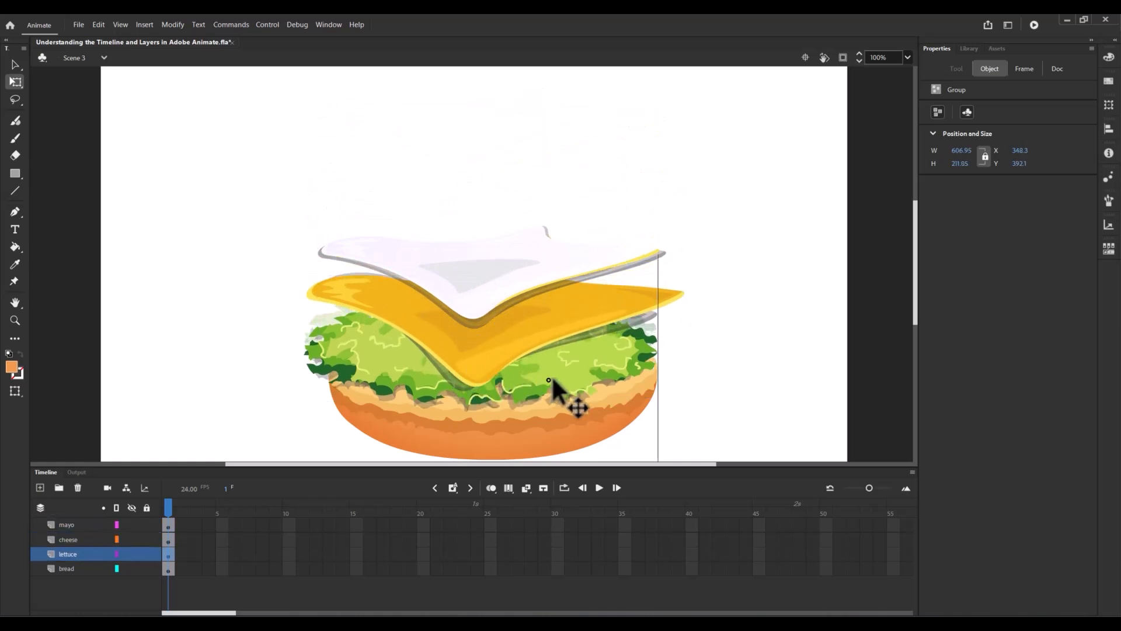
{"action": "left_click", "coordinate": [66, 525]}
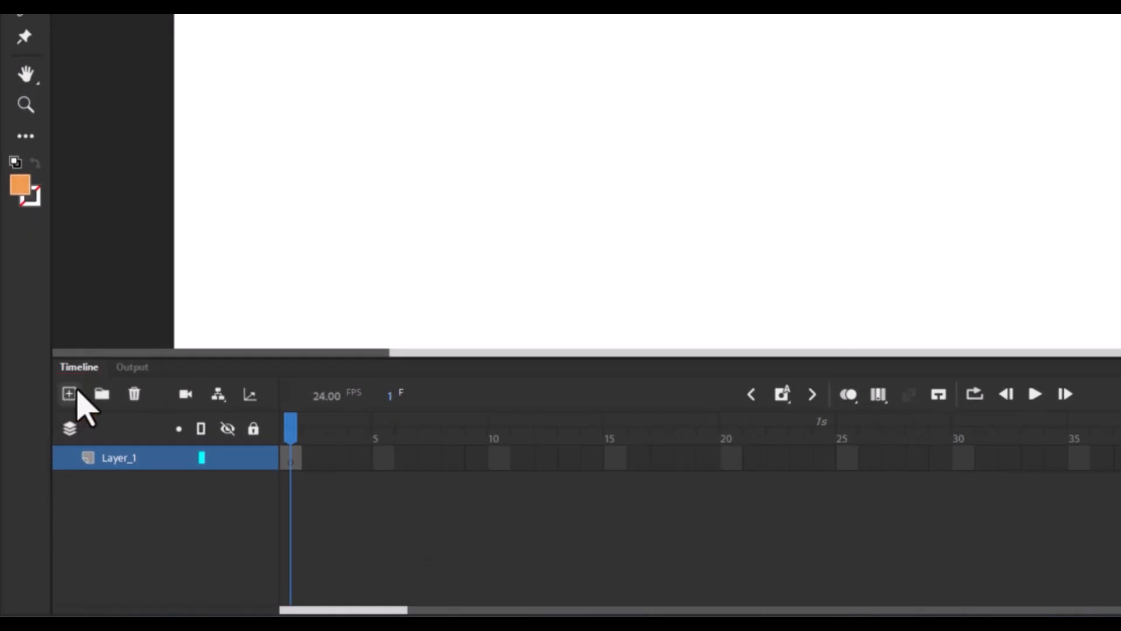
Add Layer_2 with New Layer and Layer_3 with Insert Layer
{"action": "left_click", "coordinate": [69, 394]}
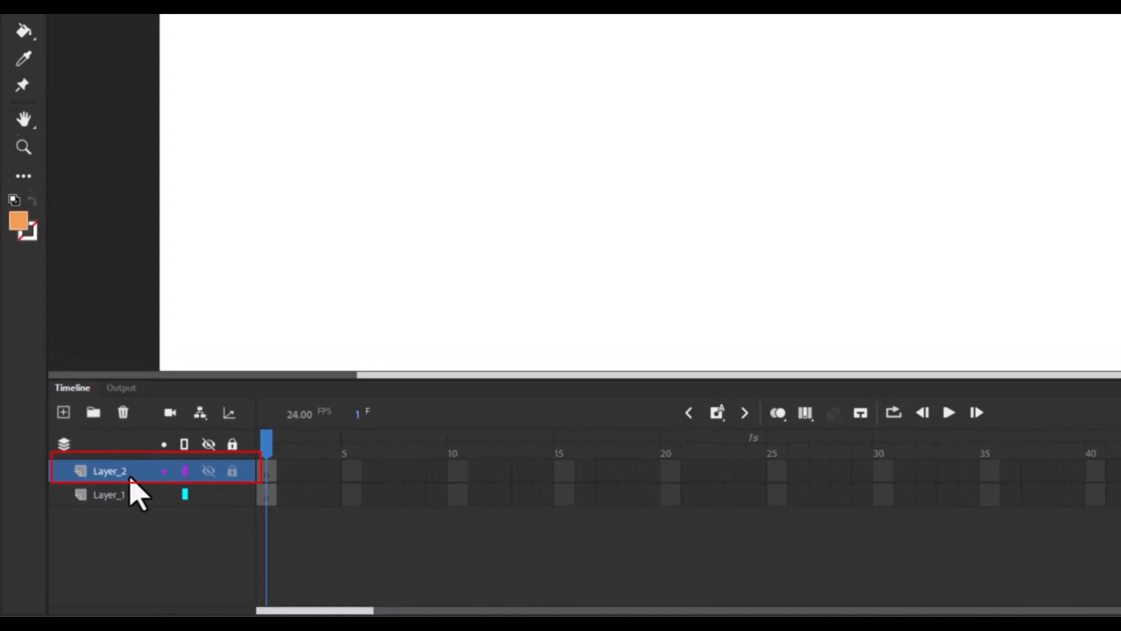
{"action": "right_click", "coordinate": [108, 471]}
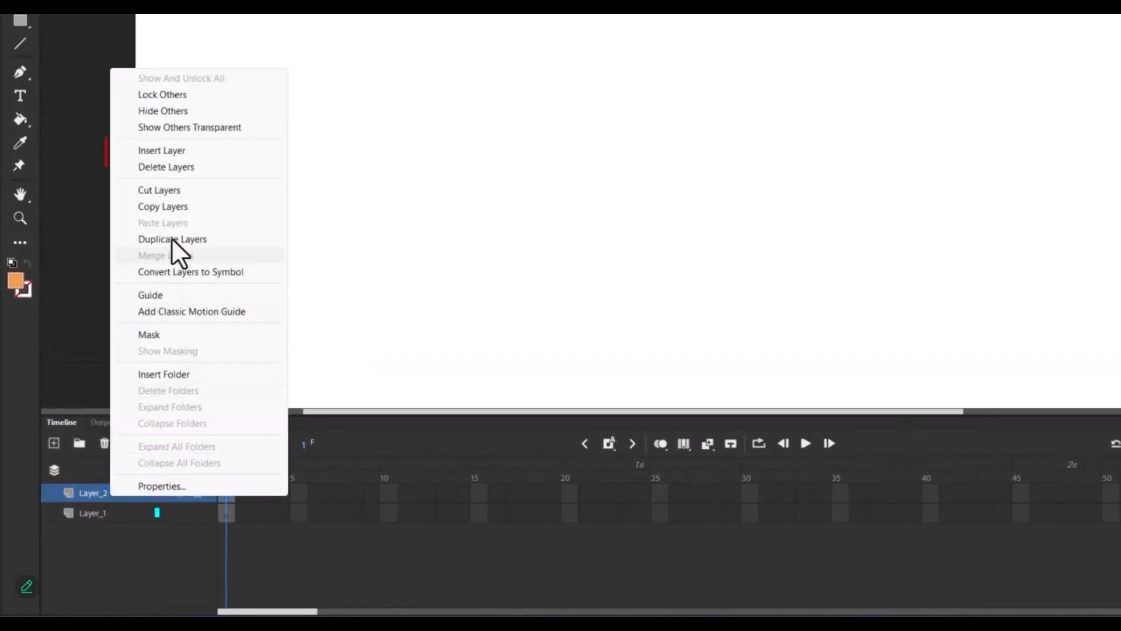
{"action": "left_click", "coordinate": [162, 150]}
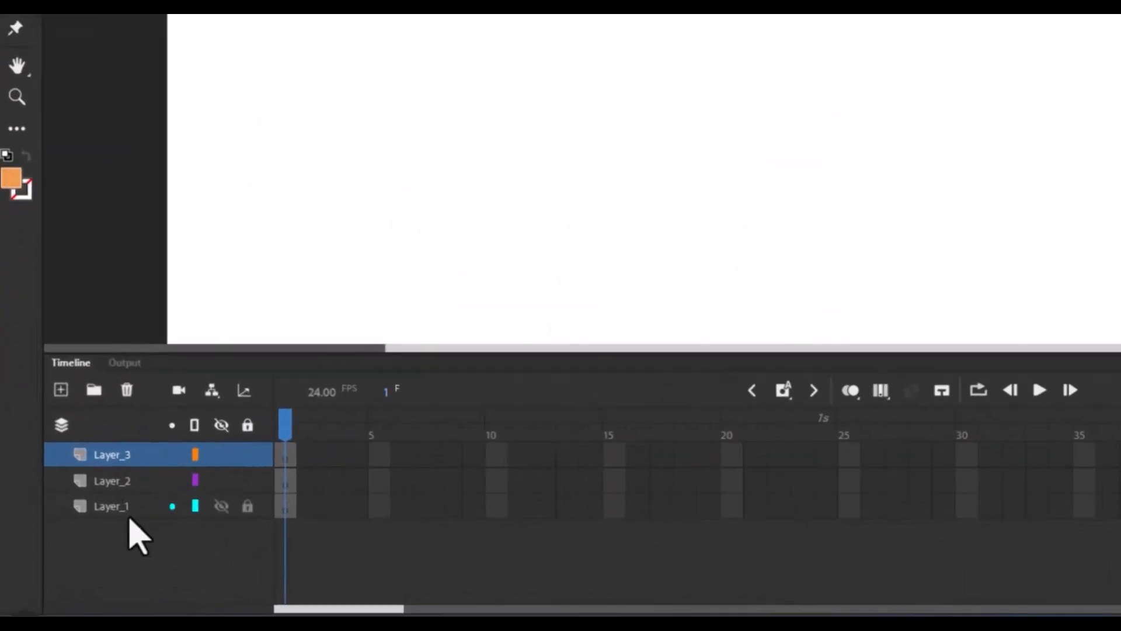
Group the three layers in a 'scene 1' folder and select Layer_1
{"action": "left_click", "coordinate": [93, 390]}
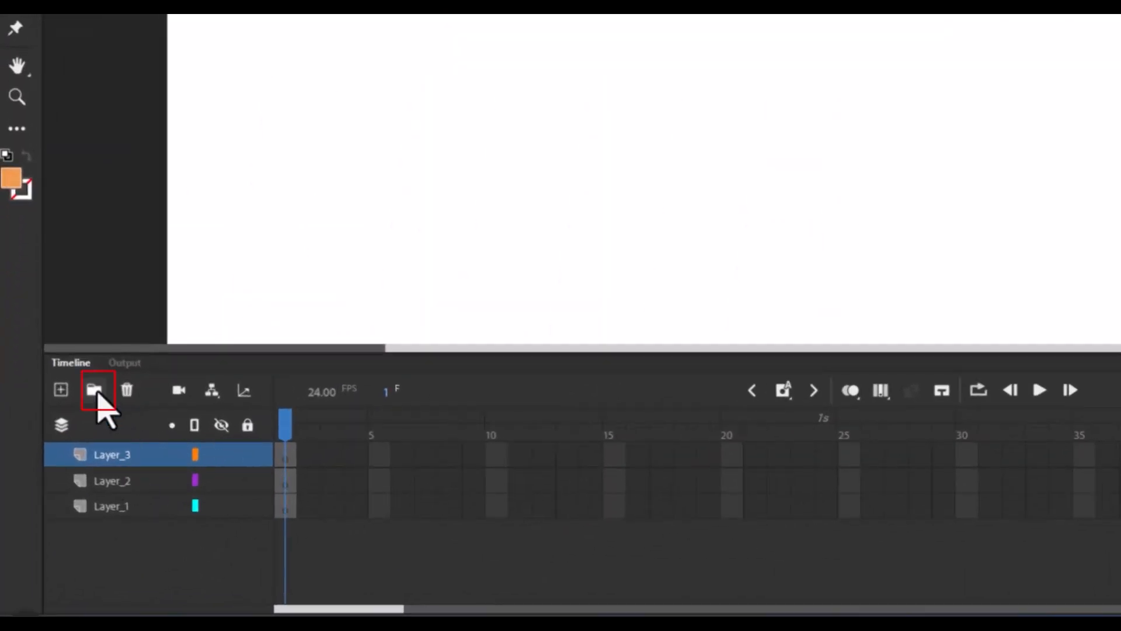
{"action": "left_click", "coordinate": [96, 389]}
{"action": "type", "text": "scene 1"}
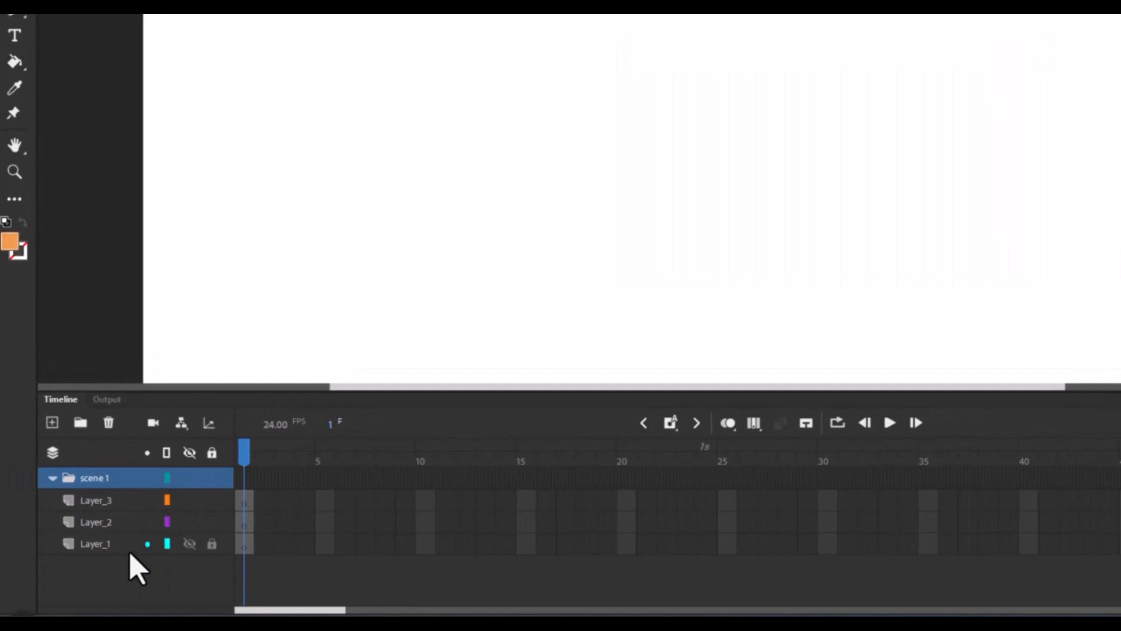
{"action": "left_click", "coordinate": [95, 500]}
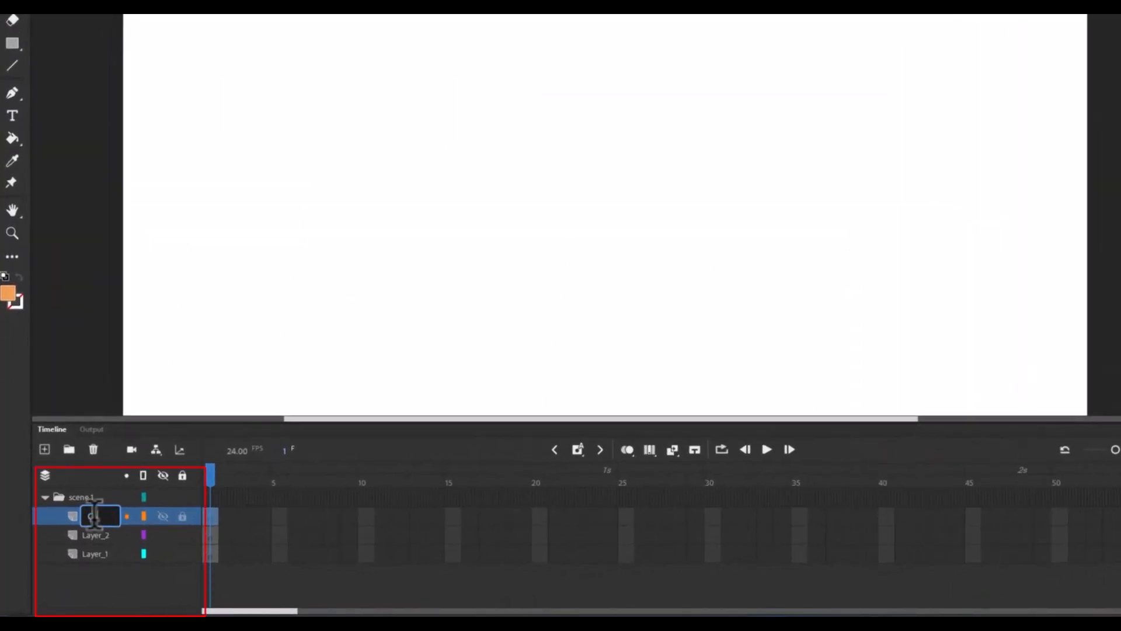
Rename the top layer Layer_3 to a new name
{"action": "double_click", "coordinate": [93, 516]}
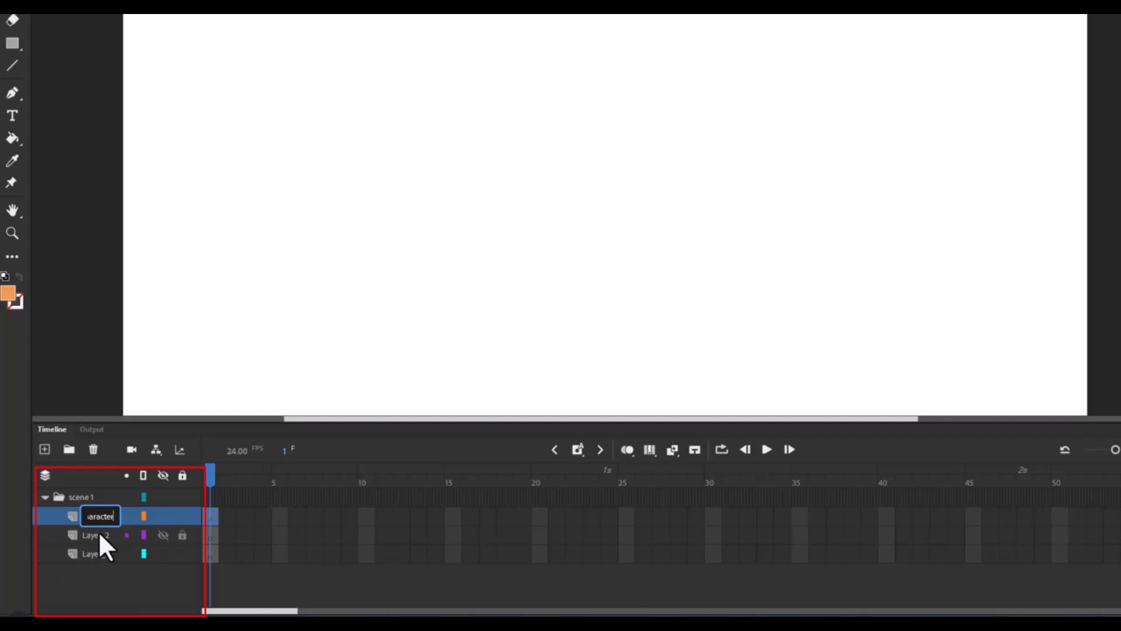
{"action": "key", "text": "Return"}
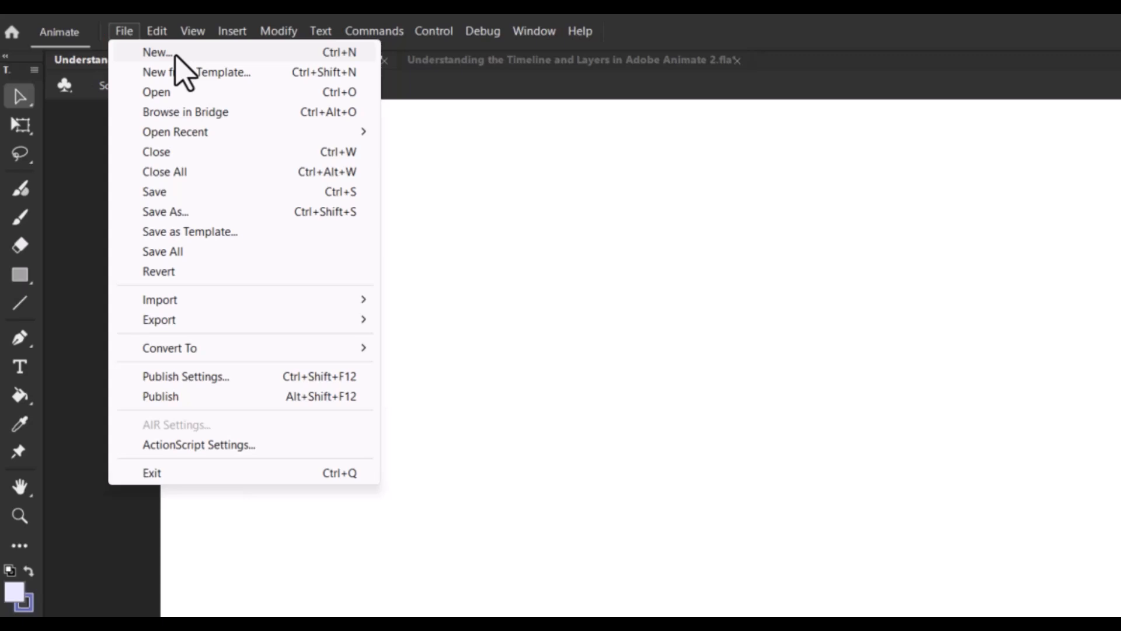
Create a blank 30 fps document, rename its layer, and add a second layer
{"action": "left_click", "coordinate": [155, 51]}
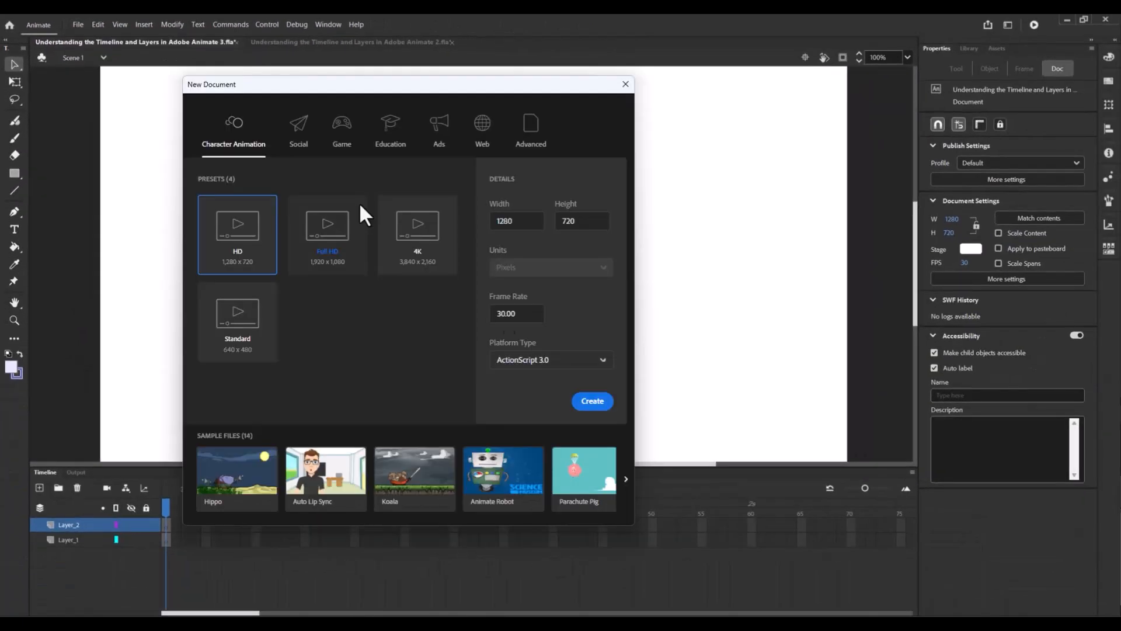
{"action": "left_click", "coordinate": [592, 401]}
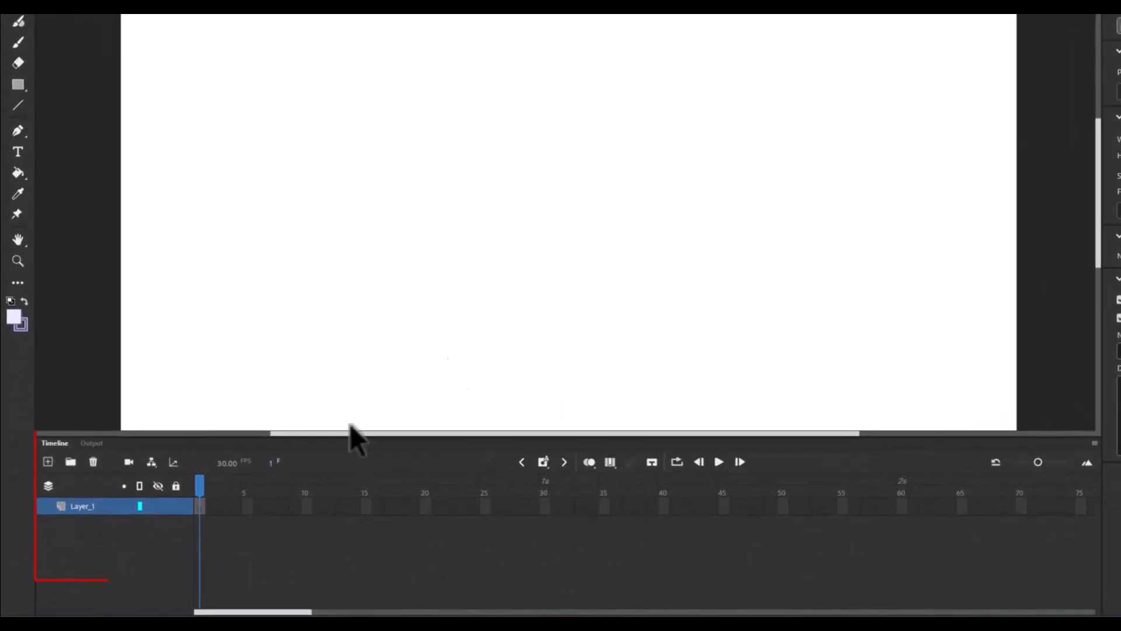
{"action": "double_click", "coordinate": [81, 506]}
{"action": "type", "text": "ba"}
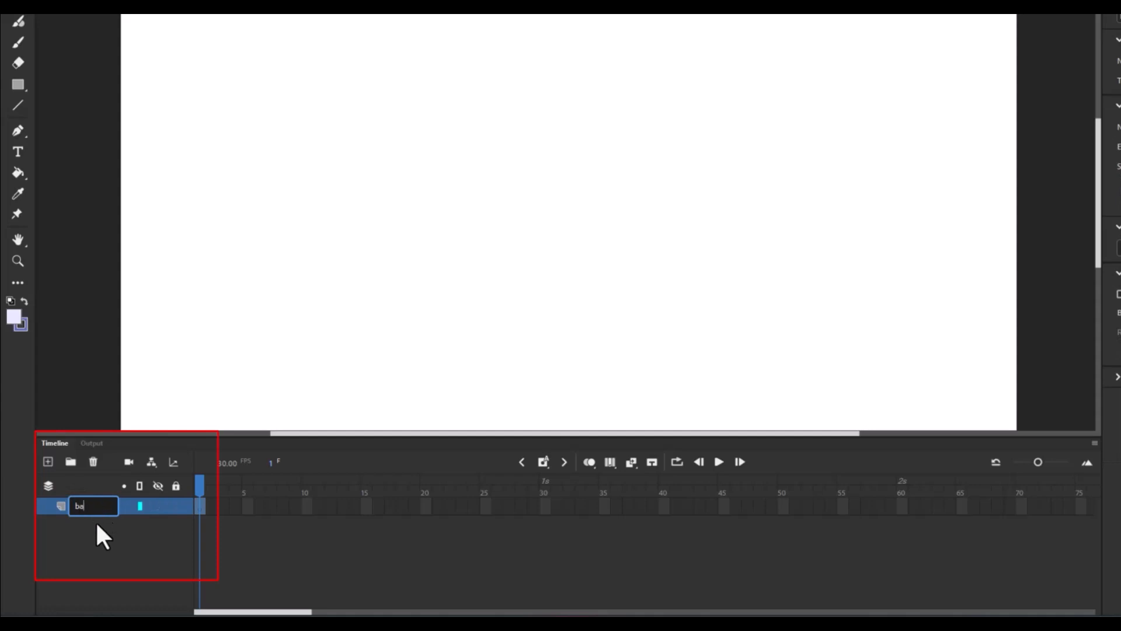
{"action": "left_click", "coordinate": [48, 461]}
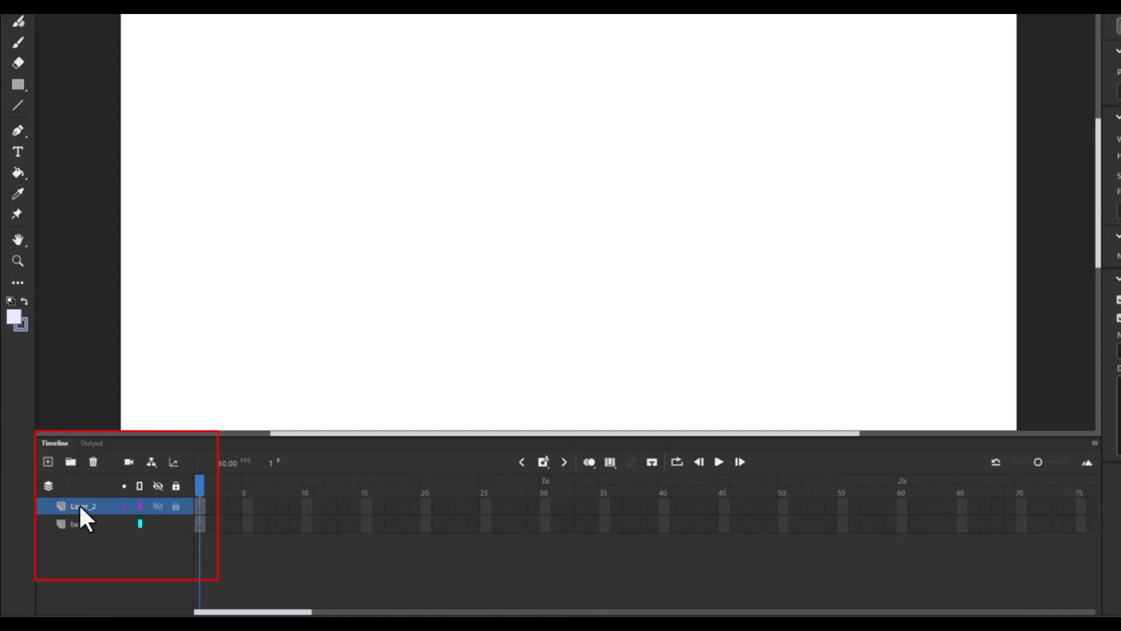
{"action": "double_click", "coordinate": [82, 506]}
{"action": "type", "text": "ball"}
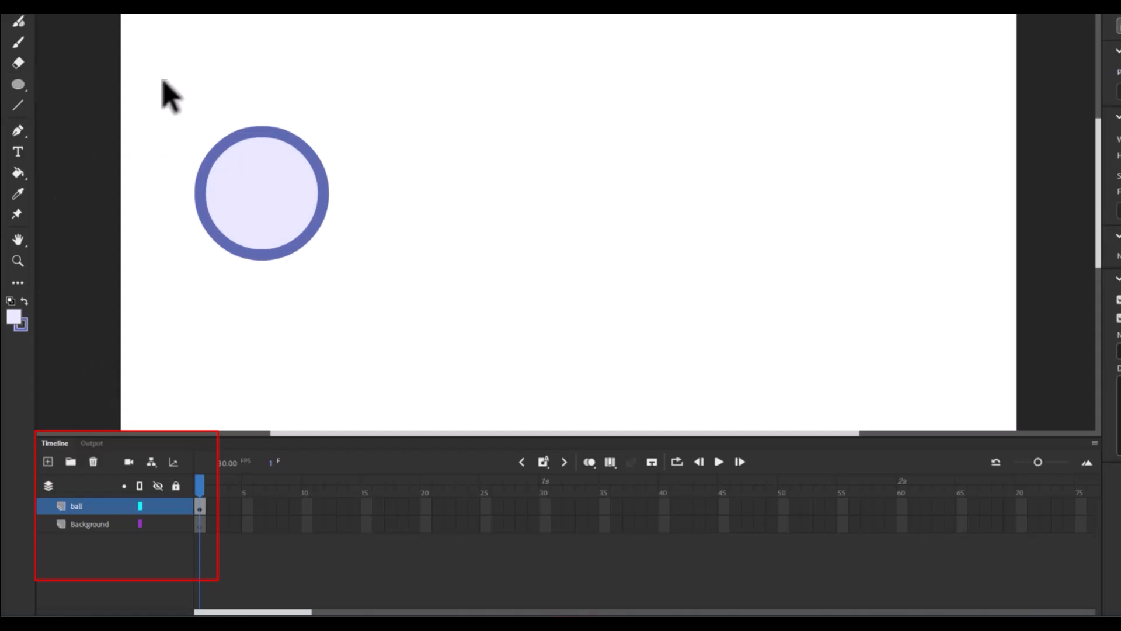
Convert the lavender circle into a named Graphic symbol, then deselect it
{"action": "right_click", "coordinate": [261, 193]}
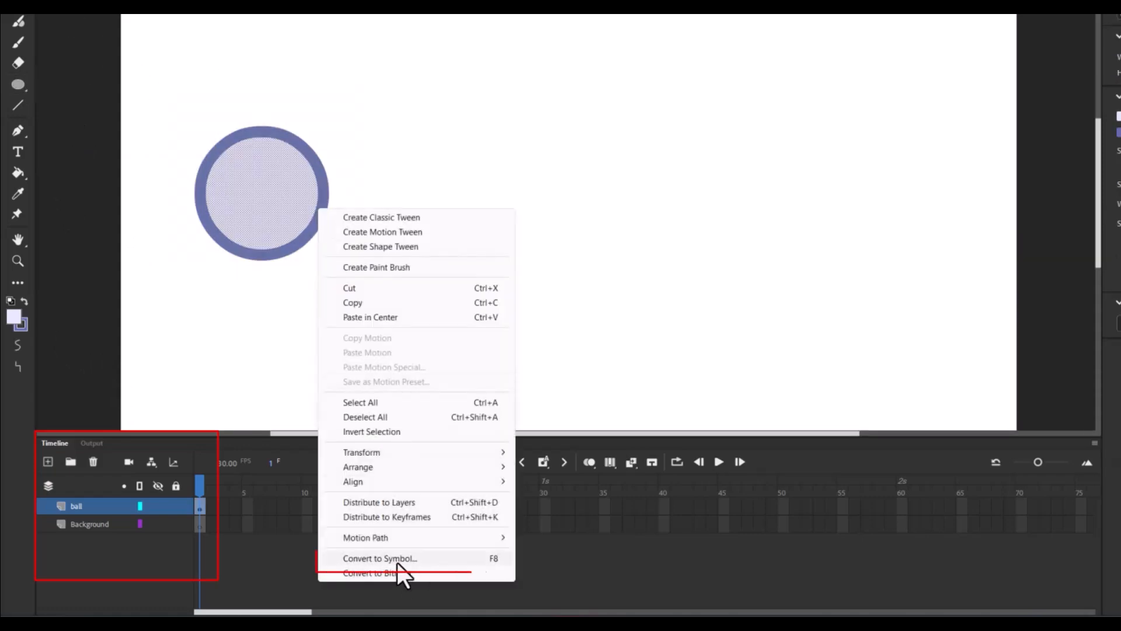
{"action": "left_click", "coordinate": [380, 558]}
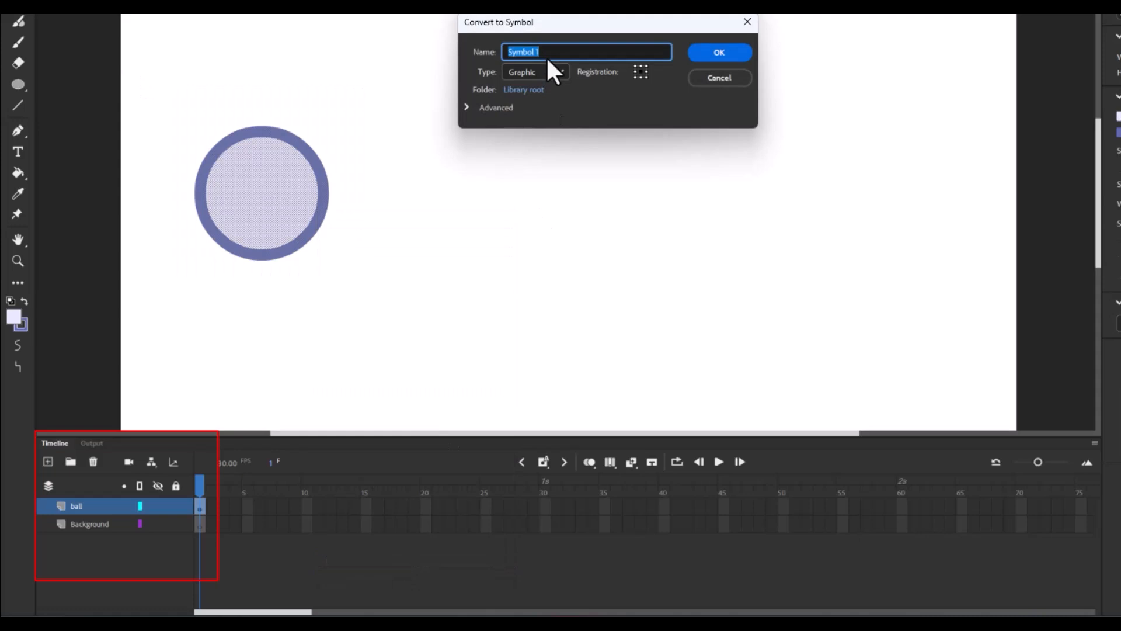
{"action": "left_click", "coordinate": [719, 52]}
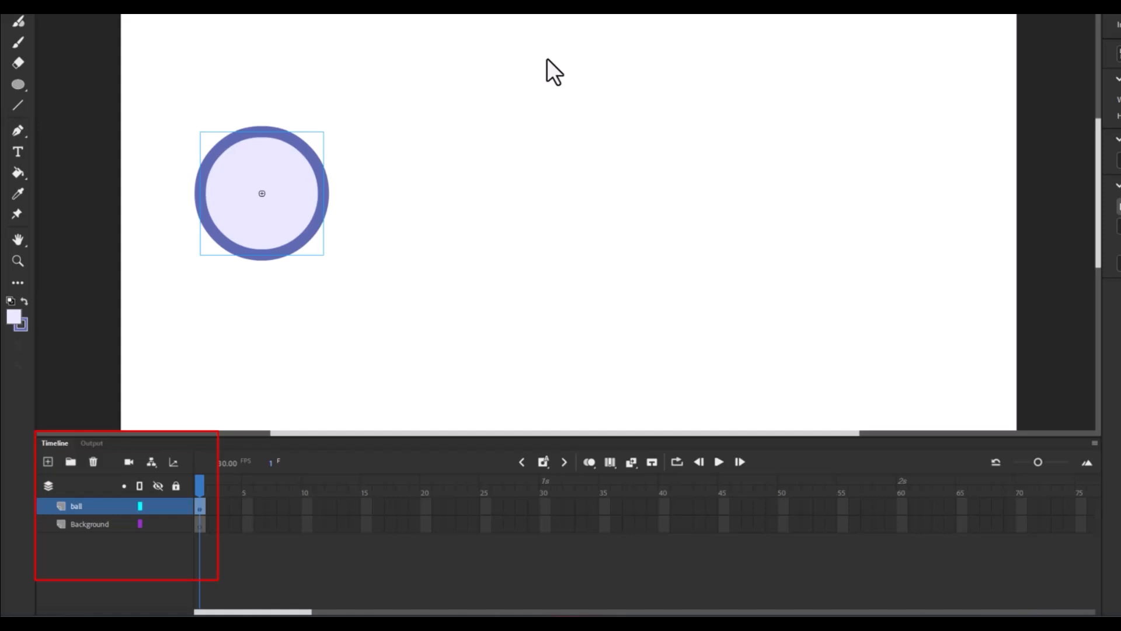
{"action": "left_click", "coordinate": [89, 523]}
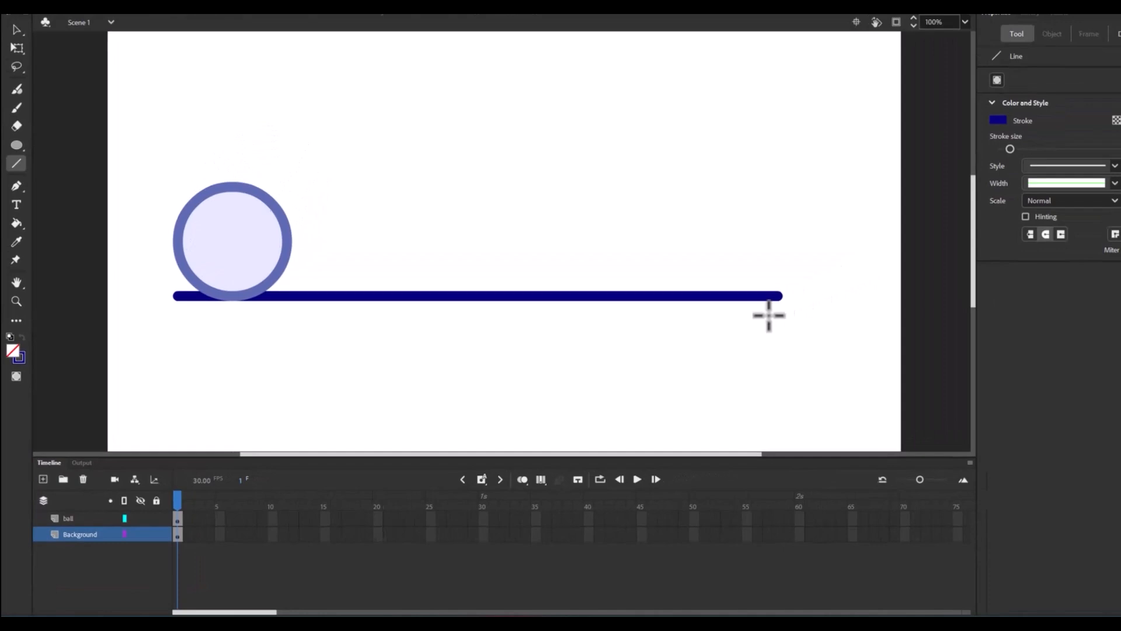
Draw the dark blue ground line and extend both layers to frame 60
{"action": "left_click", "coordinate": [1092, 49]}
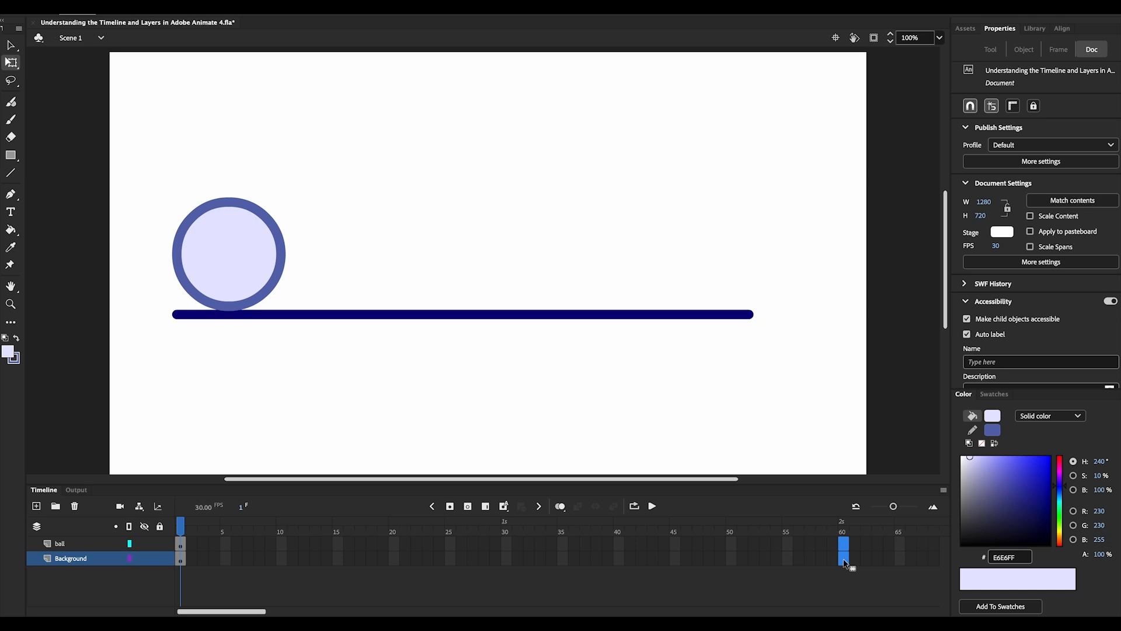
{"action": "key", "text": "f5"}
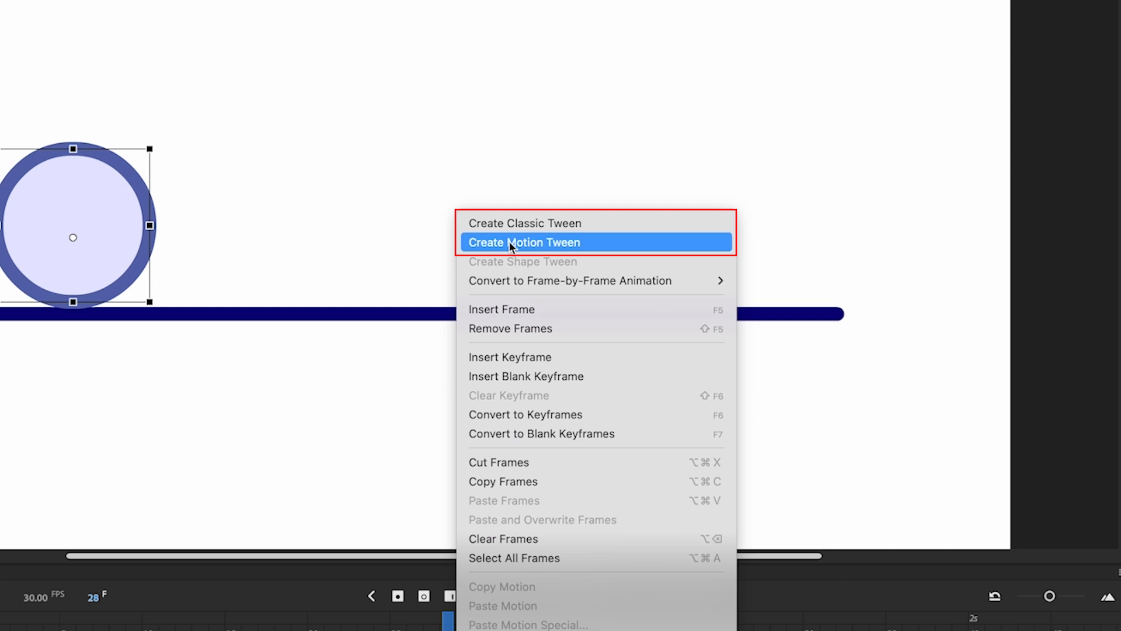
{"action": "mouse_move", "coordinate": [617, 250]}
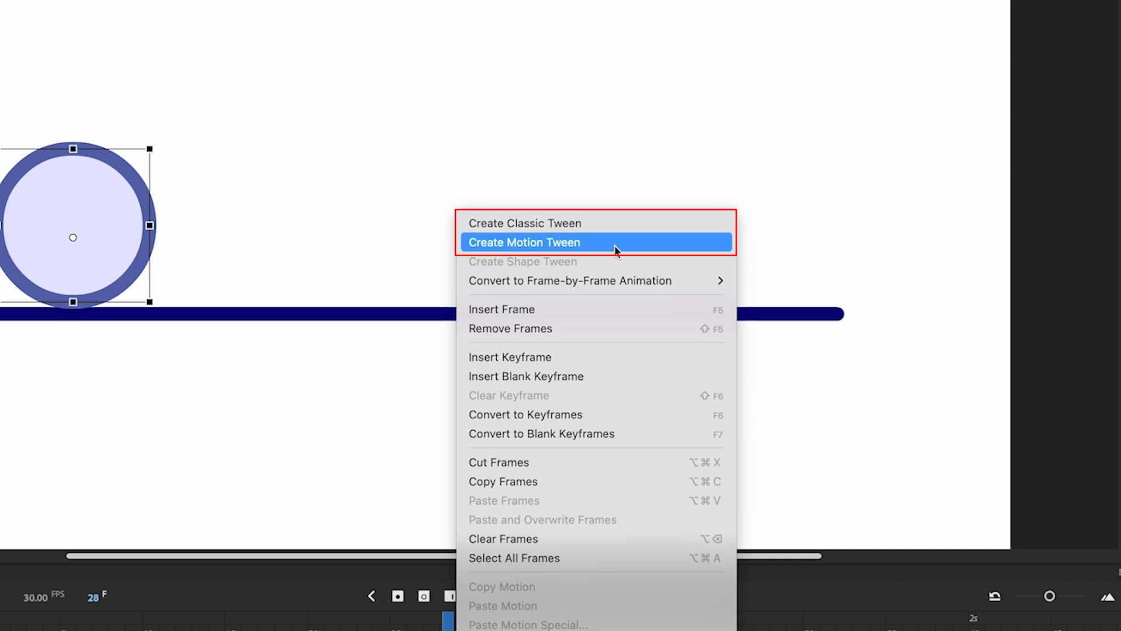
Add a motion tween to the ball's frames, reposition the ball, and preview the bounce
{"action": "left_click", "coordinate": [524, 242]}
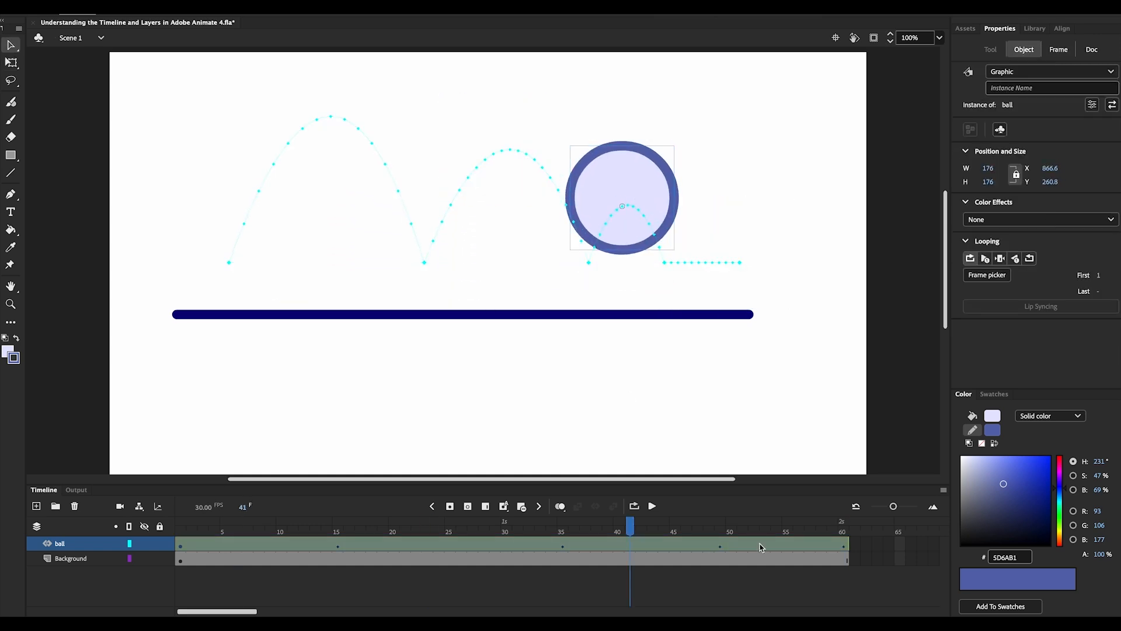
{"action": "left_click", "coordinate": [764, 532]}
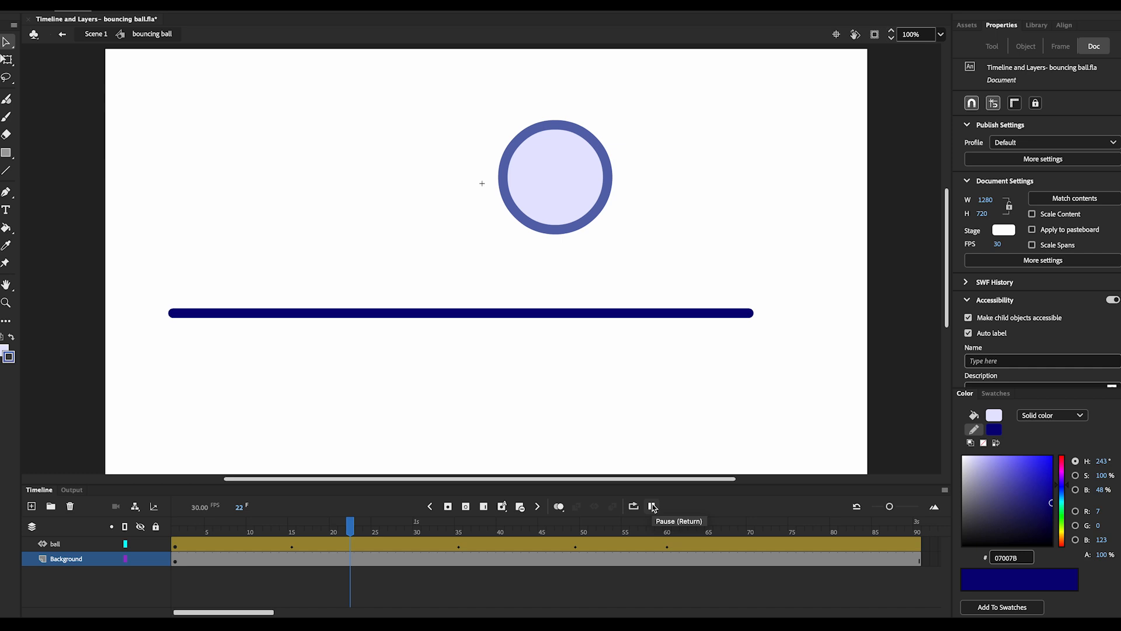
{"action": "left_click", "coordinate": [652, 506]}
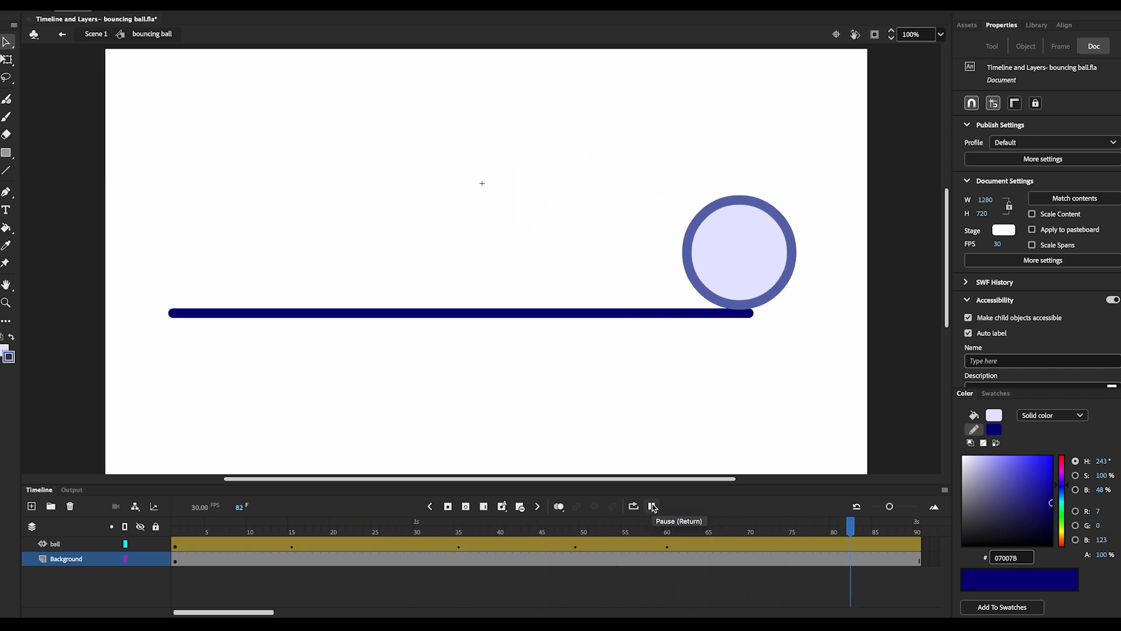